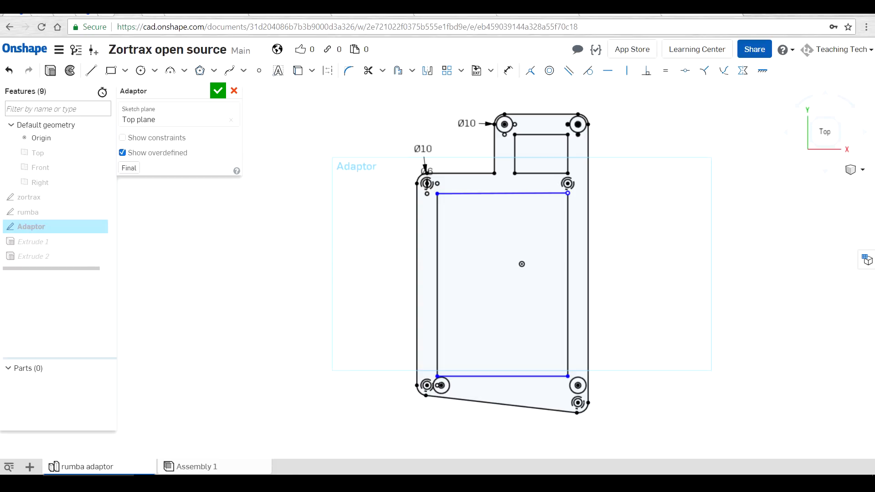
# Place the Header-Female-2.54_2x10 part onto the schematic from the library.
pyautogui.click(217, 90)
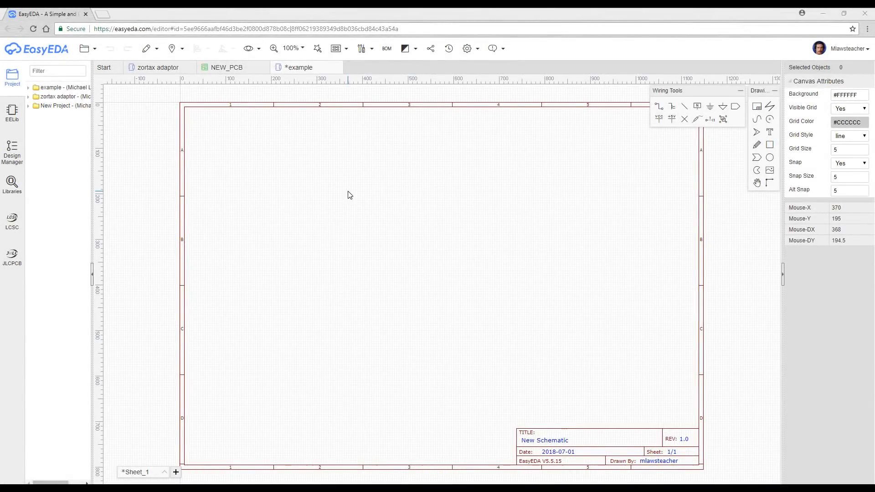
pyautogui.moveTo(274, 194)
pyautogui.write('2x10')
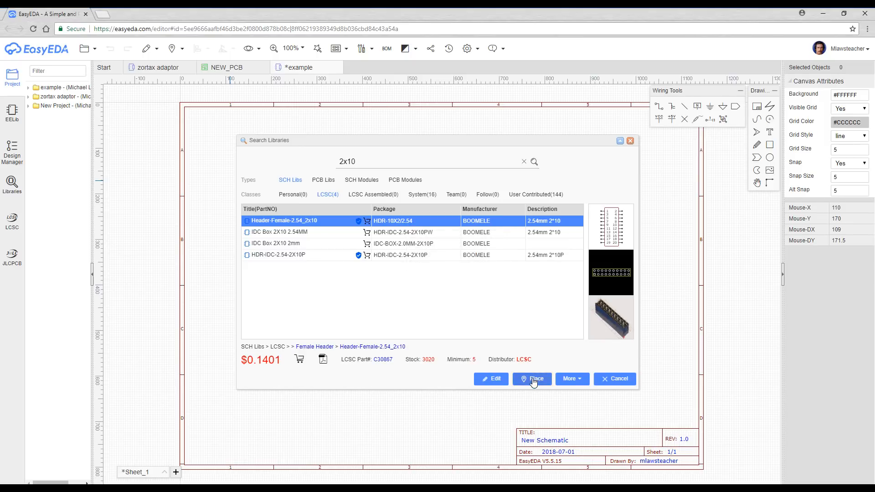
pyautogui.click(533, 378)
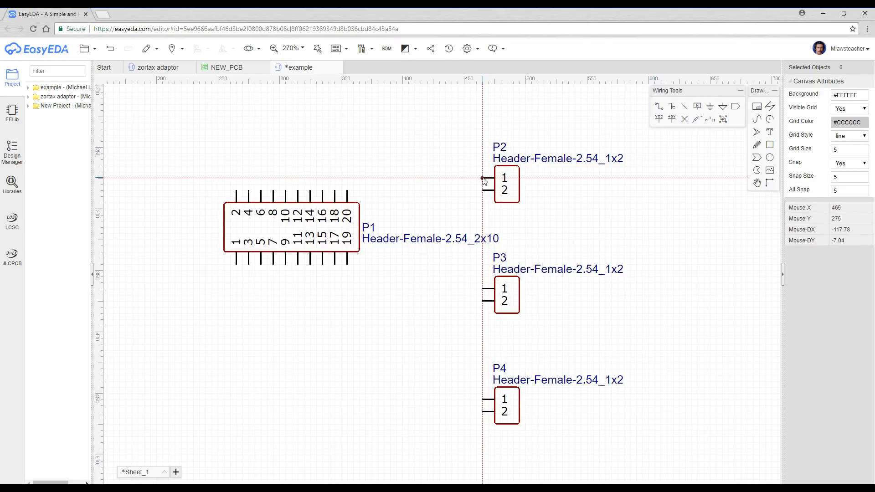
# Wire a P1 header pin across to a two-pin connector.
pyautogui.moveTo(491, 178); pyautogui.dragTo(347, 193)
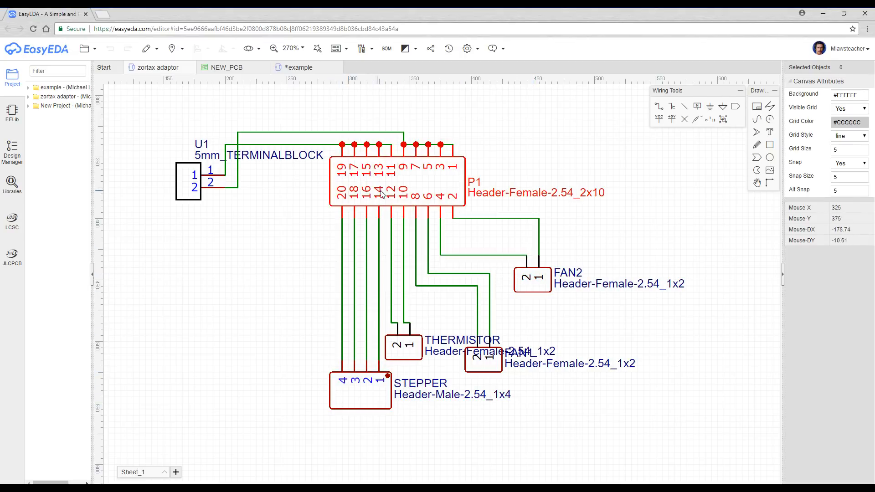
# Save the schematic and convert it into a new PCB layout.
pyautogui.click(306, 68)
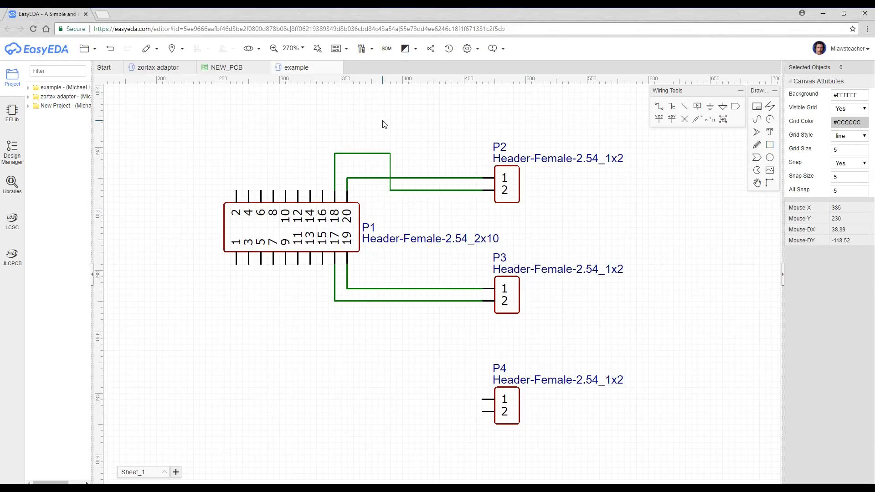
pyautogui.click(336, 48)
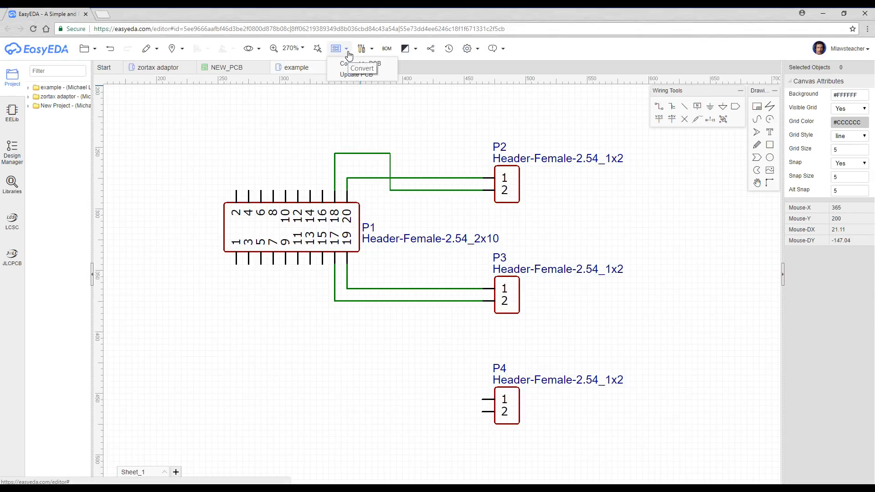
pyautogui.moveTo(361, 63)
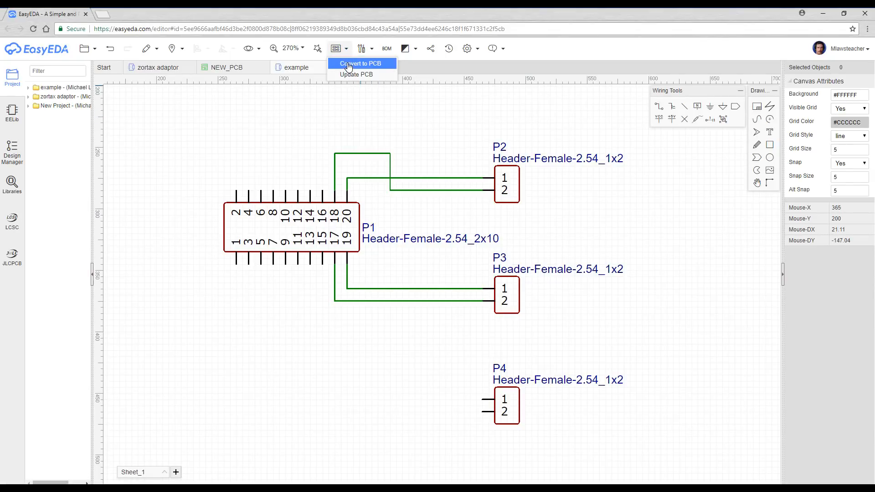
pyautogui.click(362, 63)
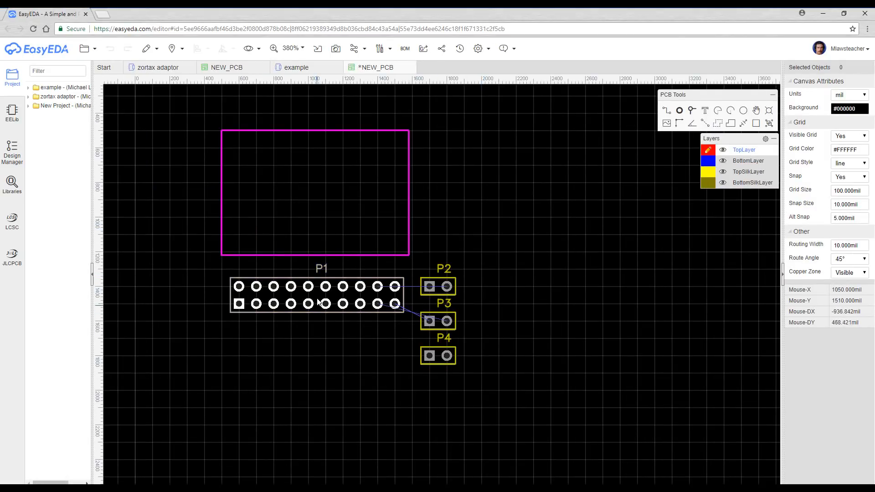
pyautogui.moveTo(306, 286)
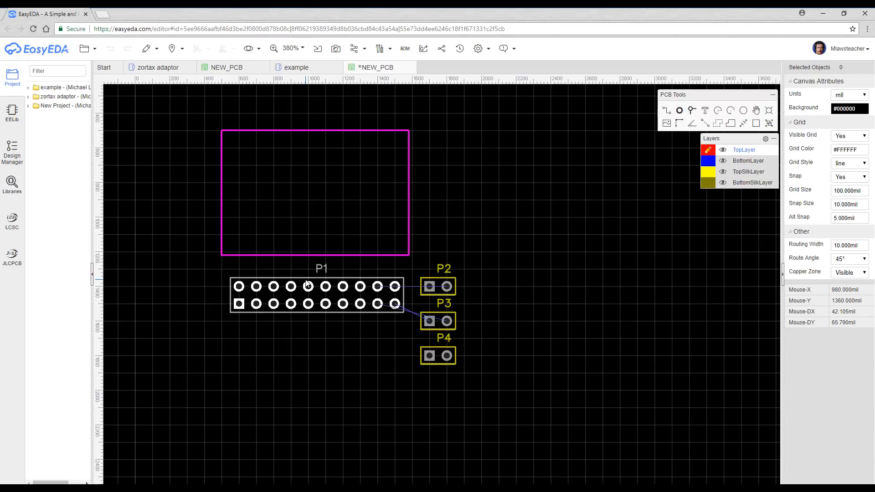
# Drag a footprint up into position inside the board outline.
pyautogui.moveTo(315, 294); pyautogui.dragTo(315, 155)
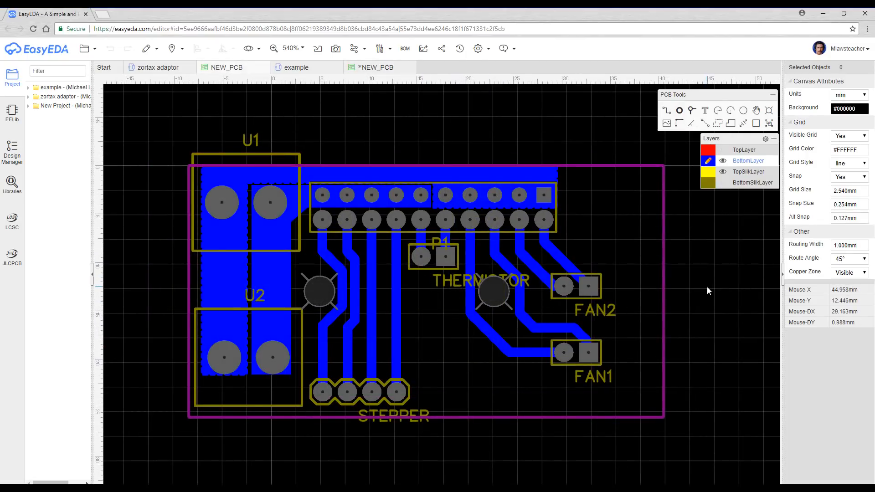
pyautogui.moveTo(651, 299)
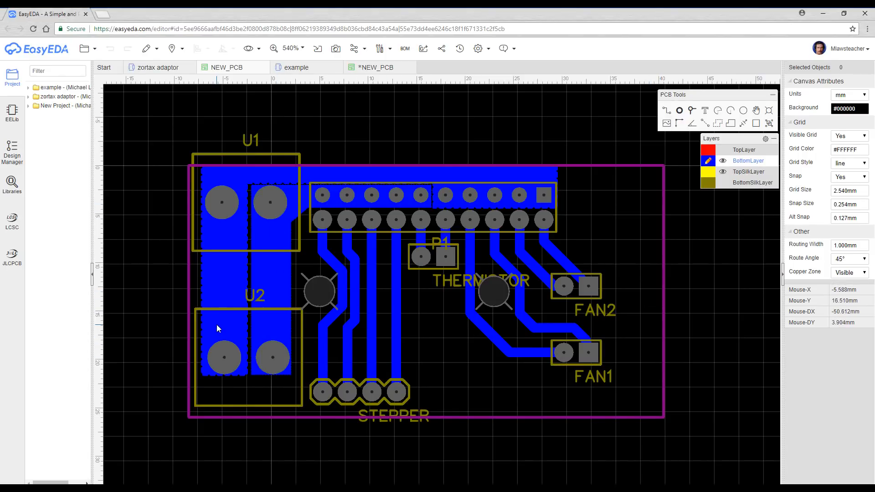
pyautogui.moveTo(445, 317)
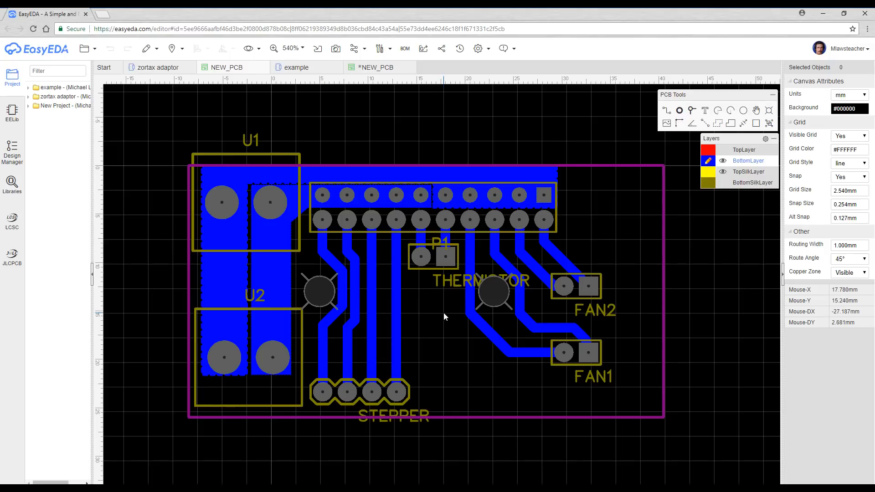
pyautogui.moveTo(438, 358)
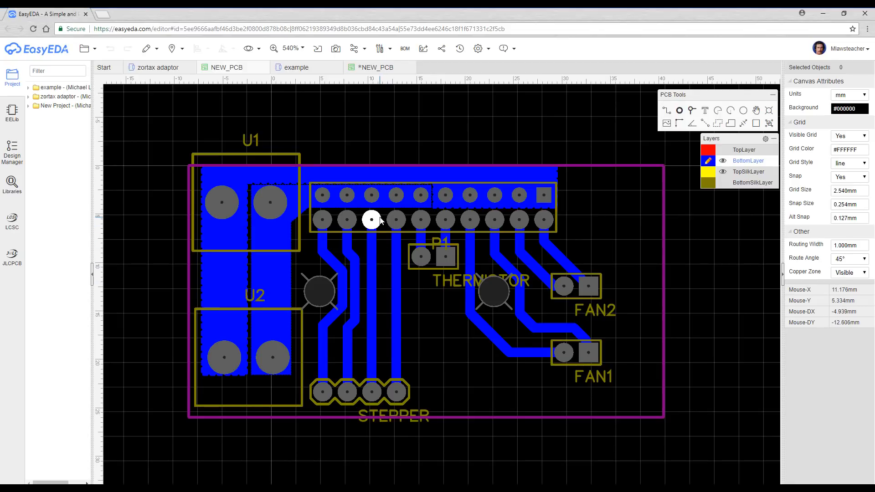
# Shrink a P1 pad's hole diameter to a drill point and hide the TopSilkLayer.
pyautogui.click(372, 219)
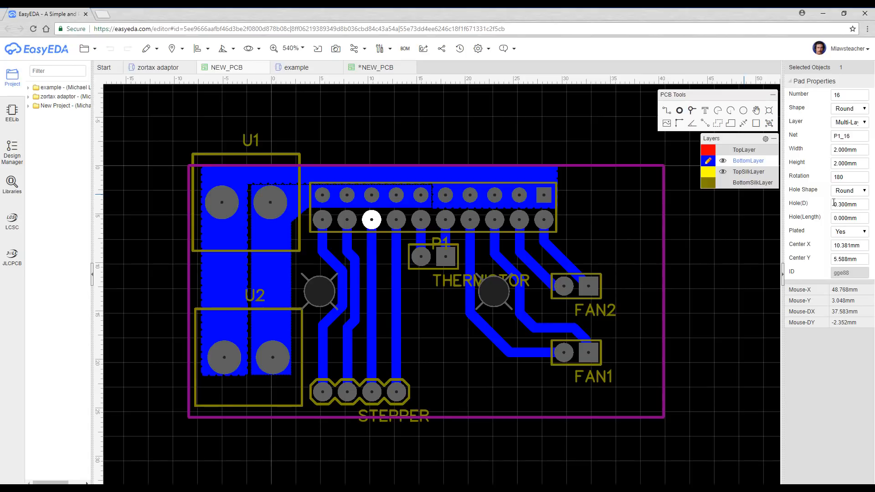
pyautogui.click(576, 253)
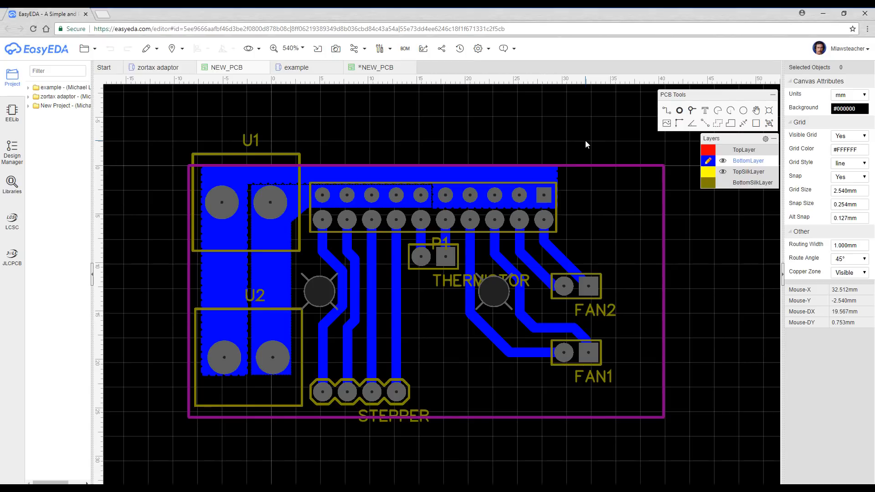
pyautogui.click(84, 48)
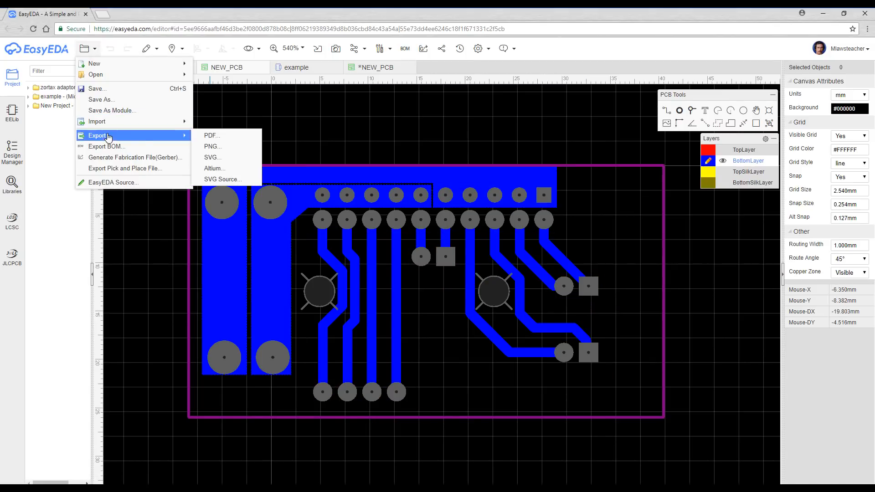
# Set the PDF export to Black on White with only BottomLayer ticked.
pyautogui.click(212, 135)
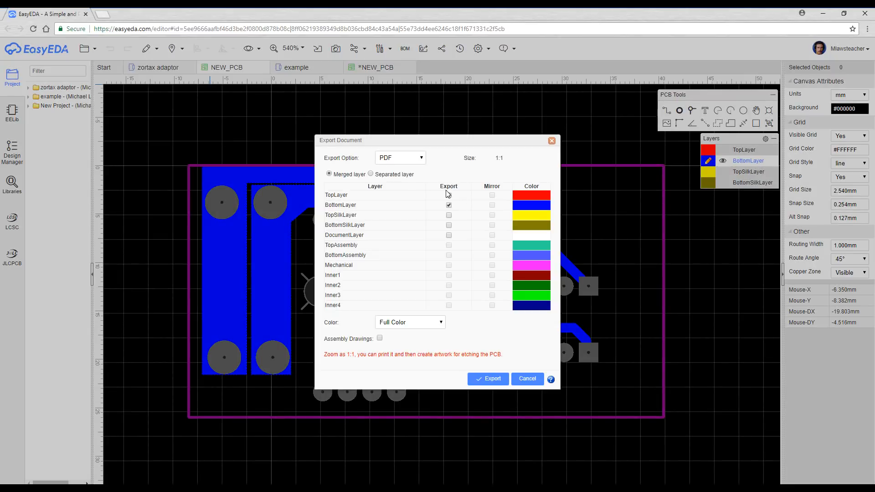
pyautogui.click(410, 323)
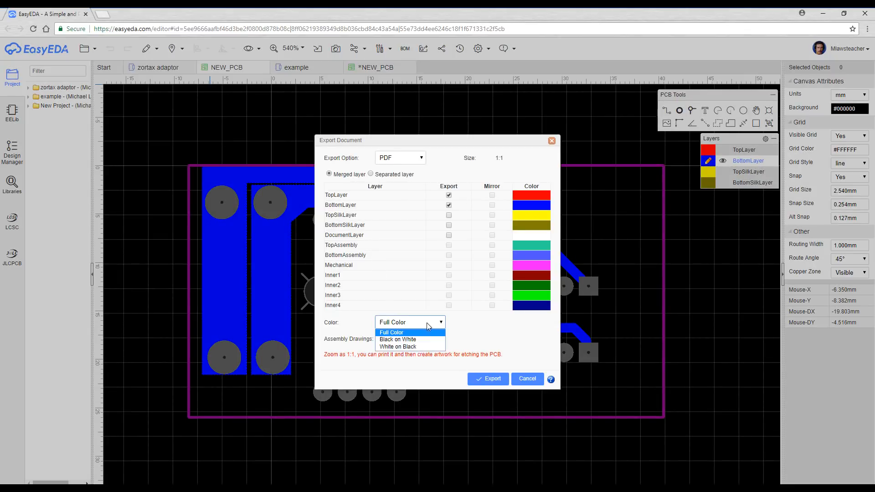
pyautogui.click(398, 339)
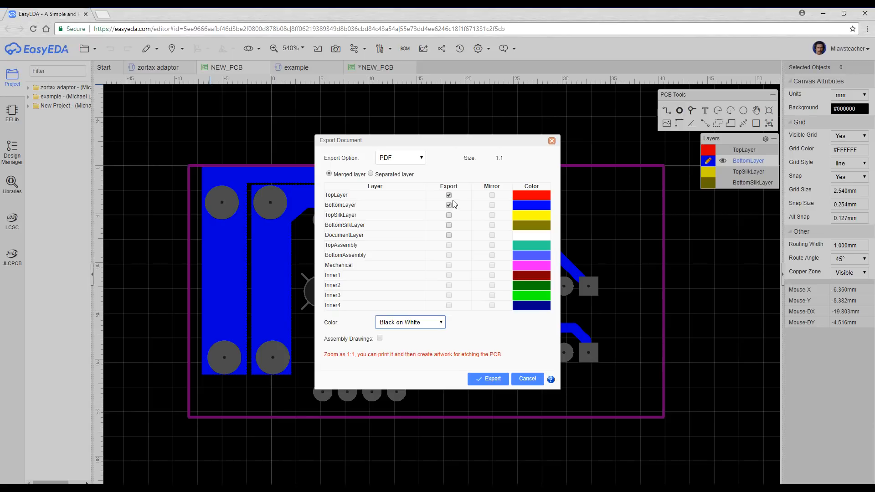
pyautogui.click(448, 195)
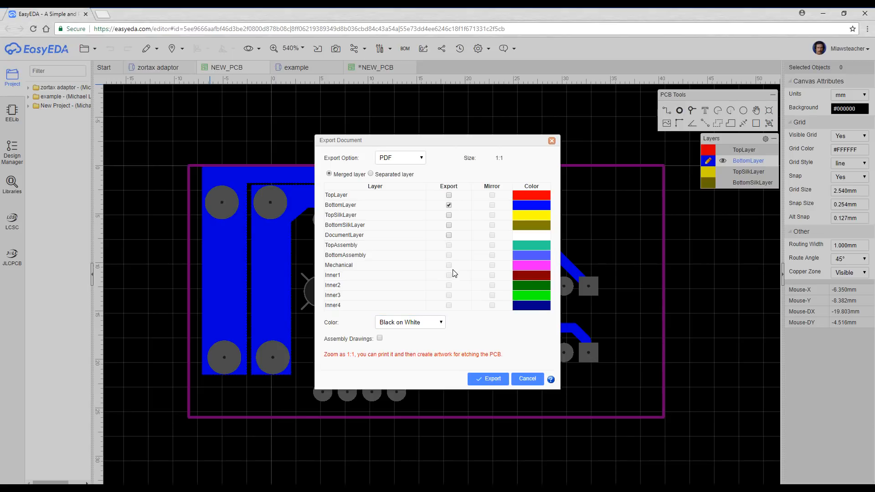
pyautogui.moveTo(452, 239)
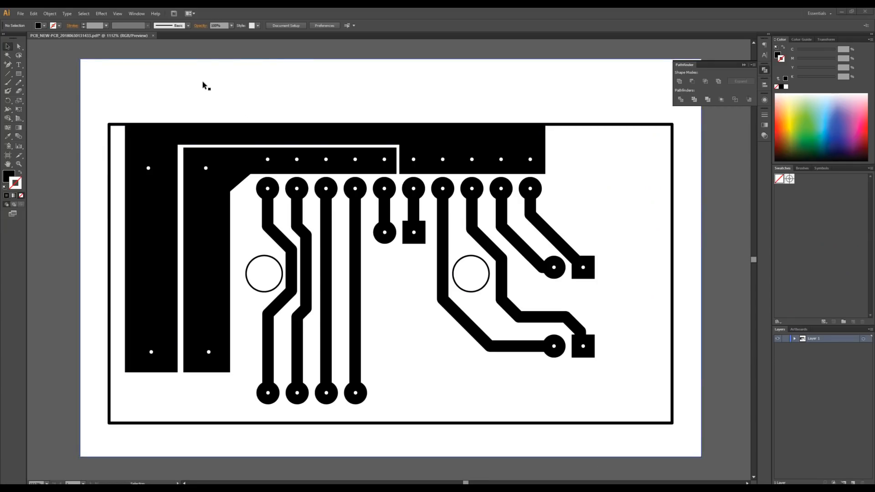
# Select the copper trace paths in the opened PDF artwork.
pyautogui.click(148, 167)
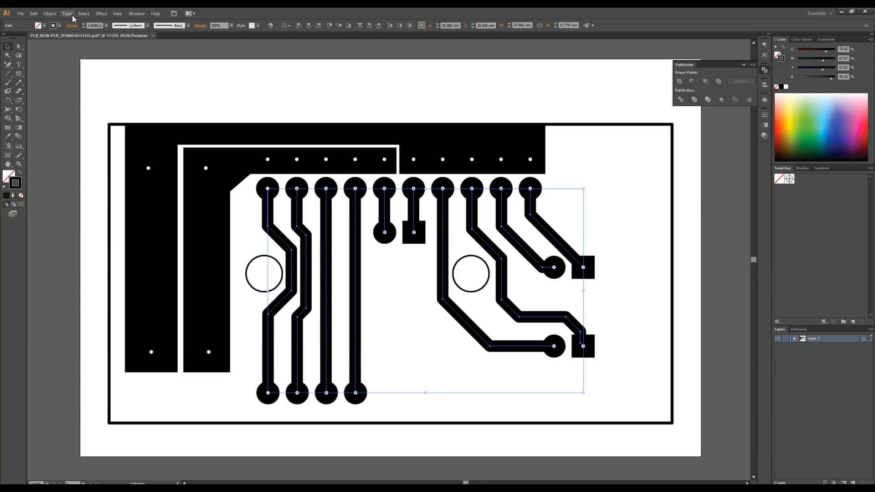
# Apply Object > Path > Outline Stroke to the selected traces.
pyautogui.click(48, 13)
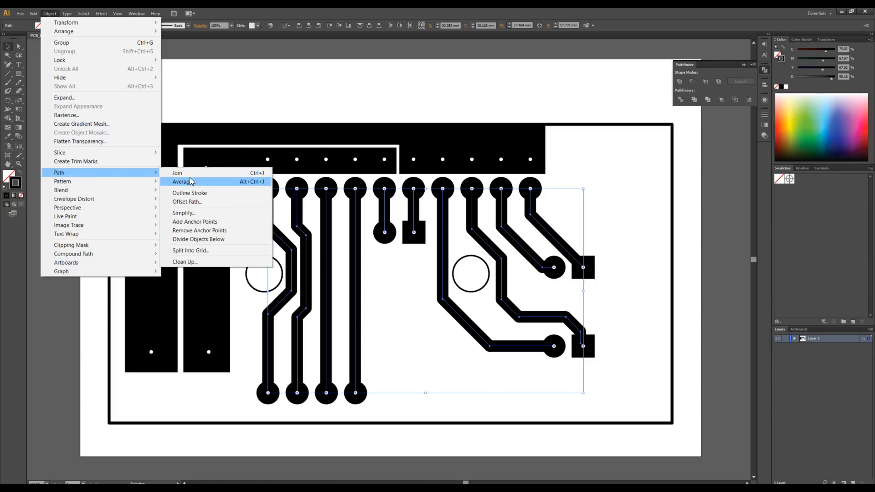
pyautogui.click(182, 181)
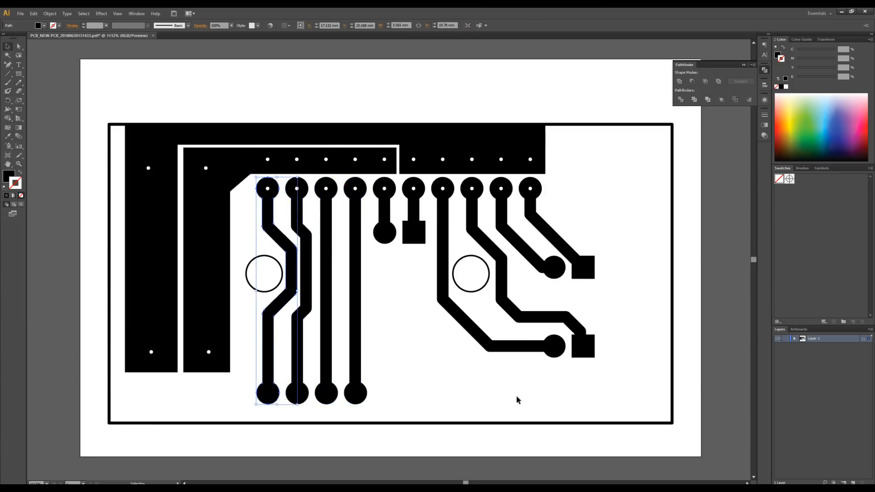
pyautogui.click(526, 190)
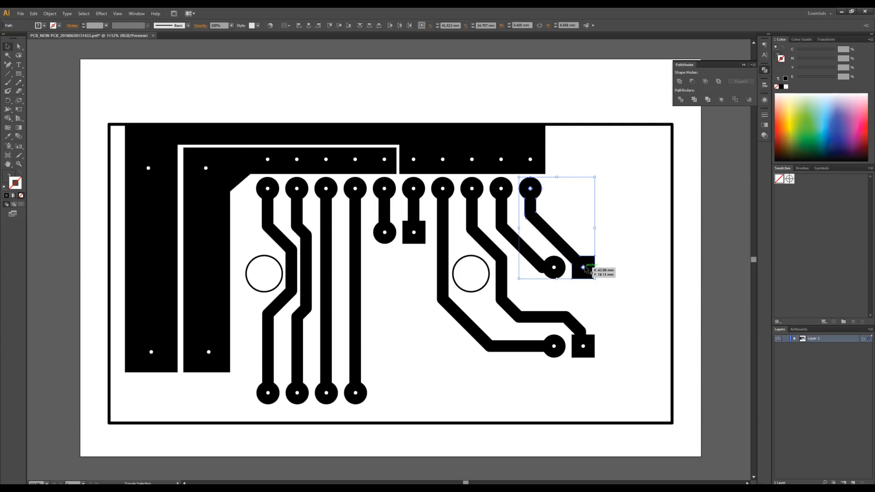
pyautogui.click(566, 227)
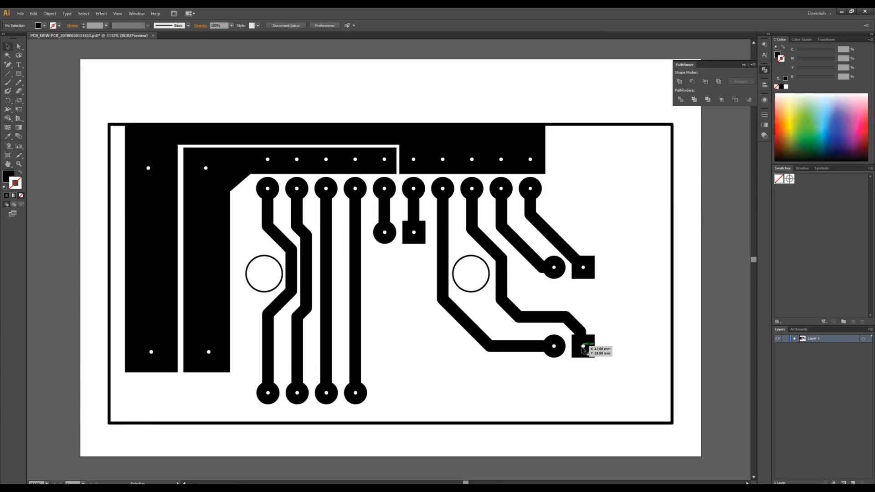
pyautogui.click(584, 350)
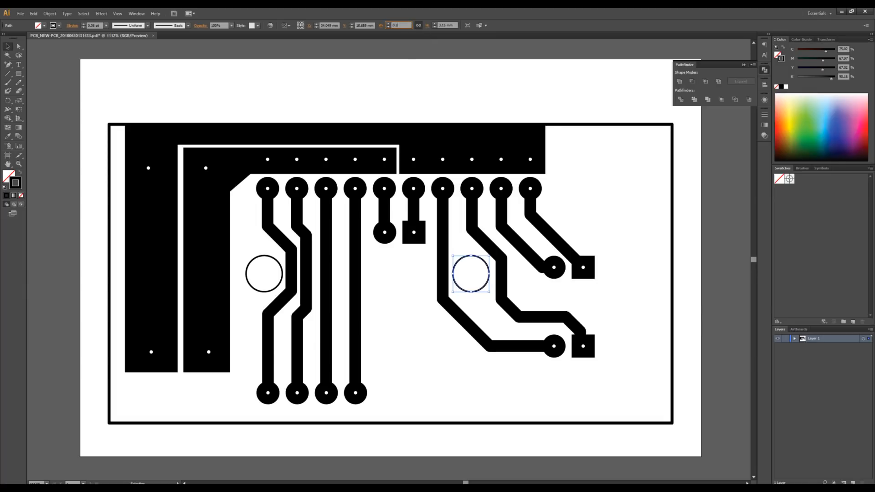
# Shrink the right and left mounting circles to drill points and start the HOT label.
pyautogui.click(372, 295)
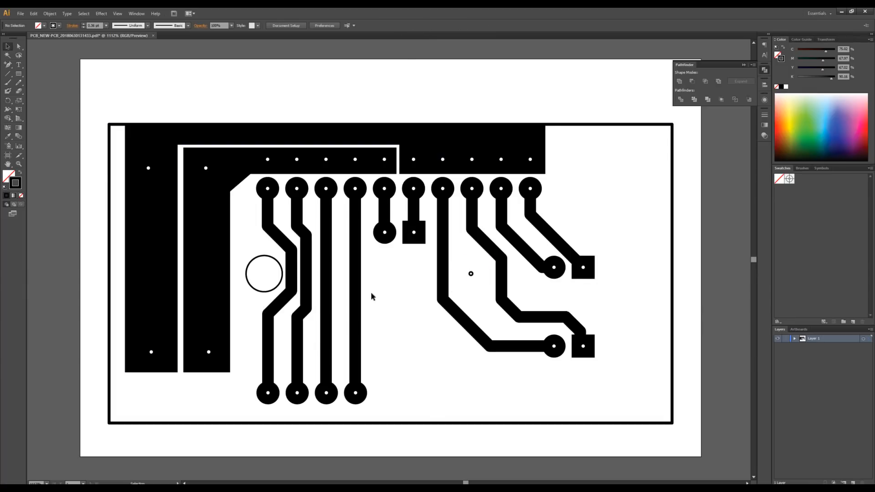
pyautogui.click(262, 282)
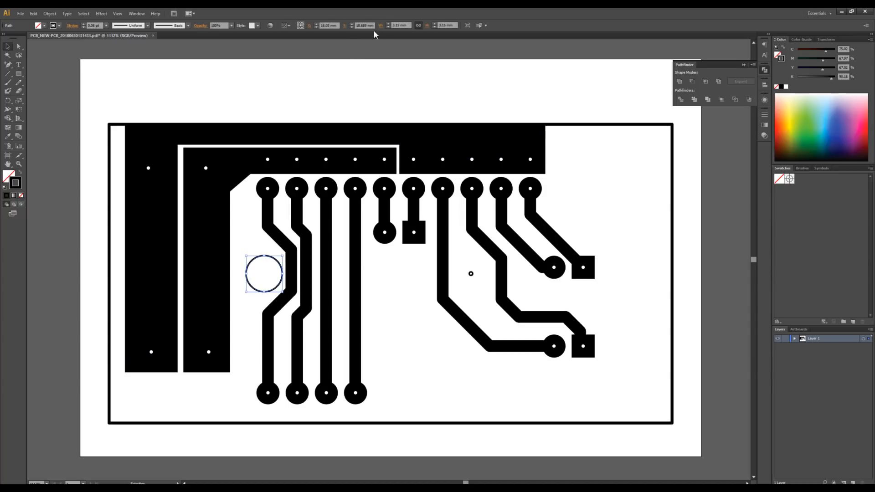
pyautogui.click(400, 25)
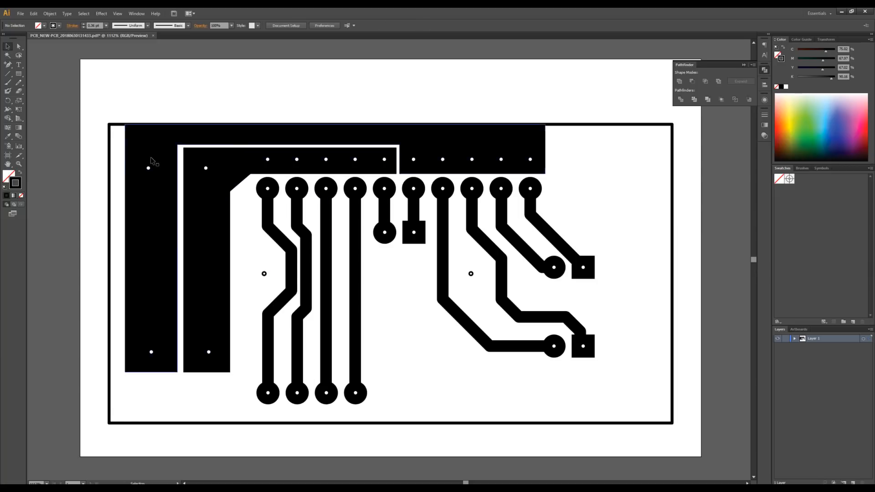
pyautogui.write('HOT')
pyautogui.write('THERM')
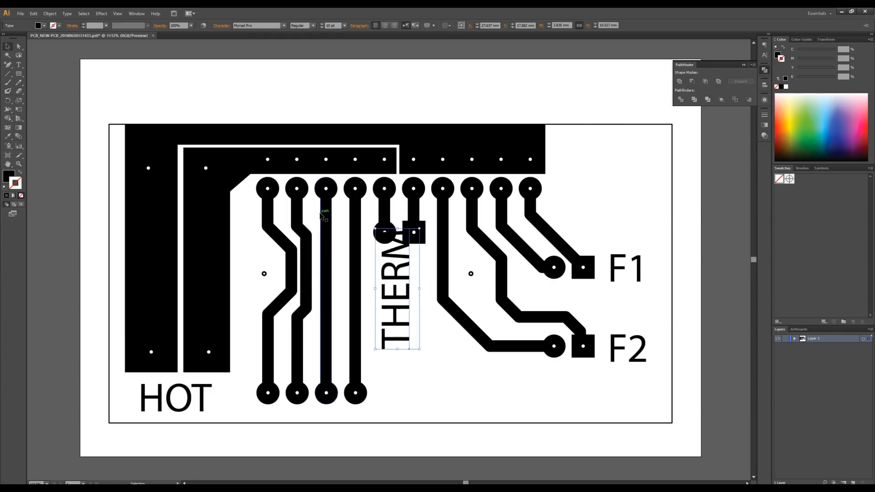
# Select all label text and convert it with Type > Create Outlines.
pyautogui.click(54, 12)
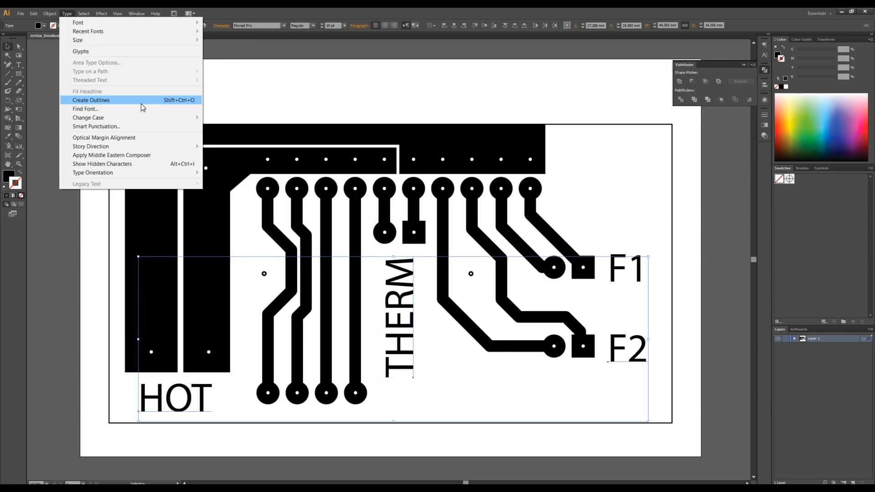
pyautogui.click(91, 100)
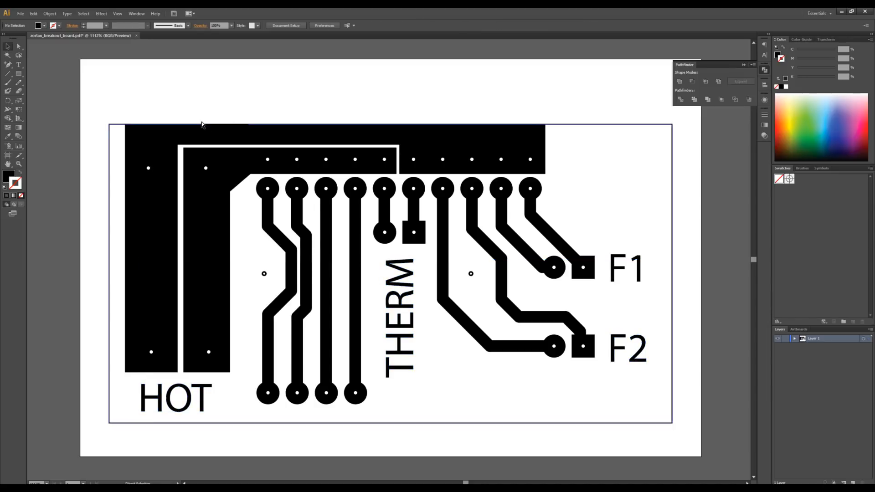
# Mirror the entire selected board artwork across the vertical axis with Reflect.
pyautogui.press('ctrl+a')
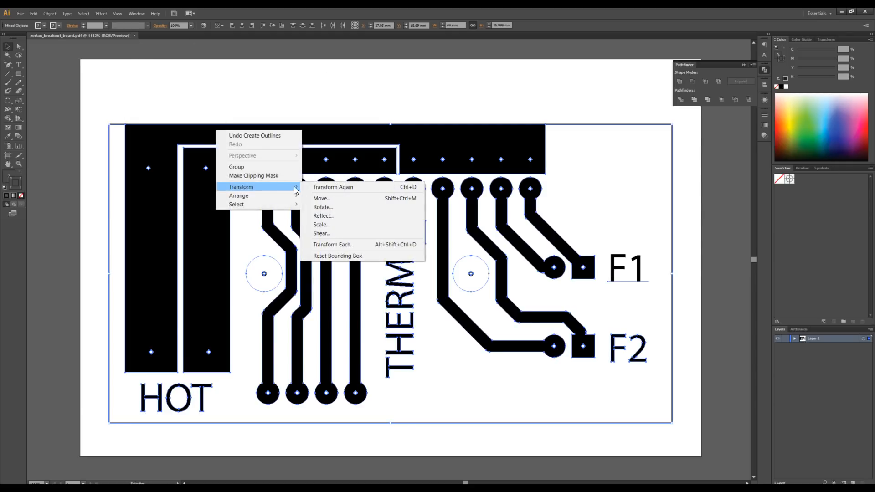
pyautogui.click(323, 216)
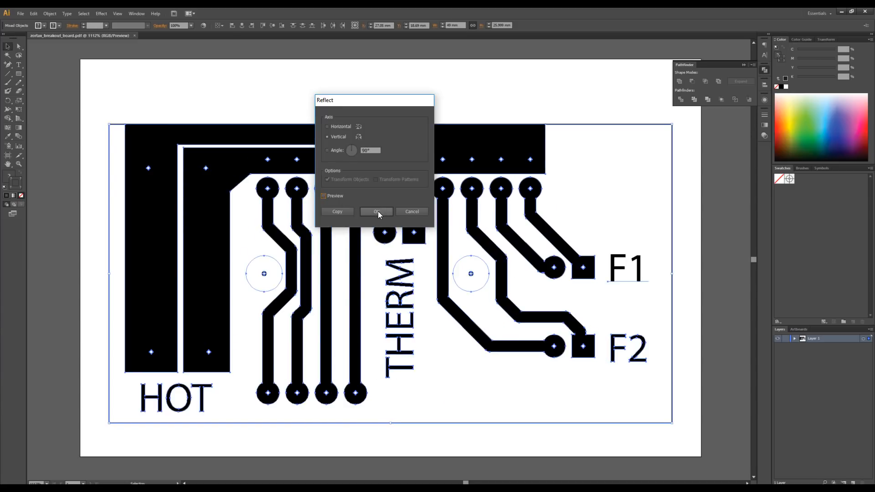
pyautogui.click(377, 212)
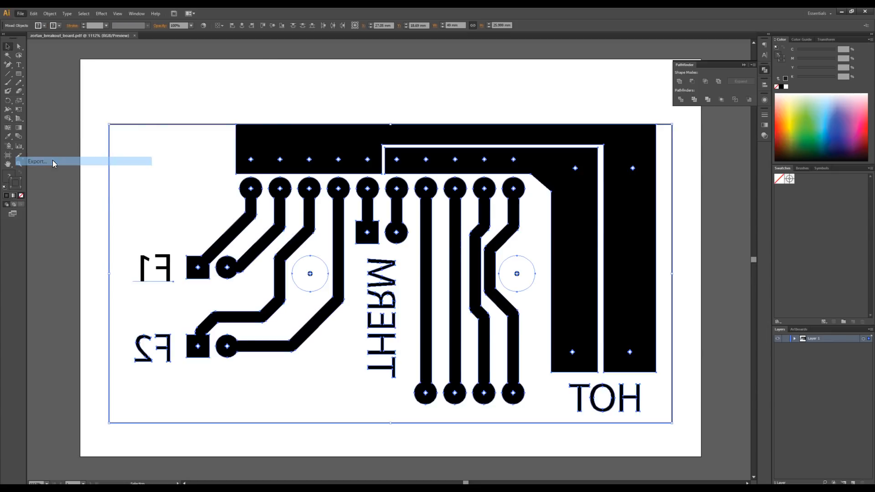
# Export the mirrored artwork as an AutoCAD Interchange (DXF) file.
pyautogui.click(36, 162)
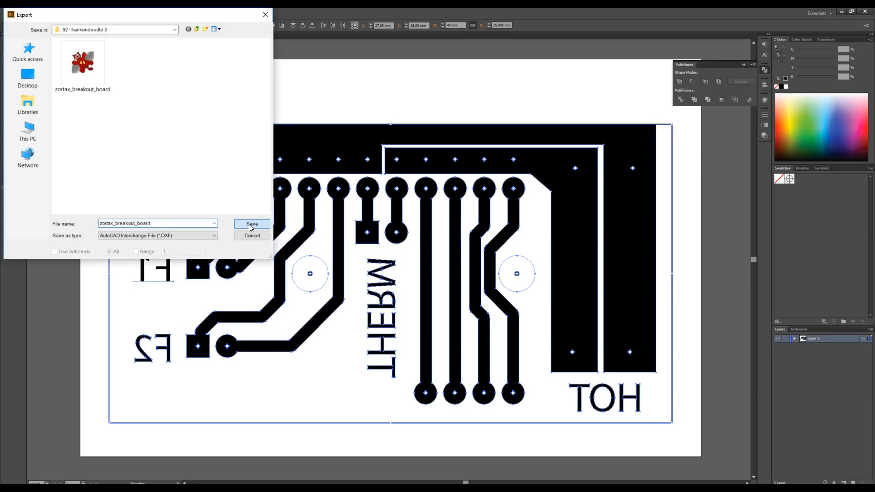
pyautogui.click(252, 225)
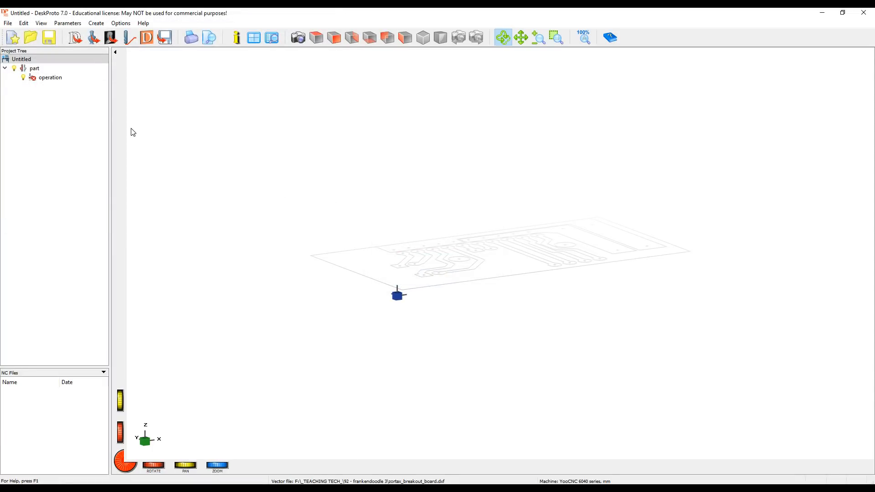
# Add a new vector operation 'pcb' to the part and remove the original operation.
pyautogui.click(50, 77)
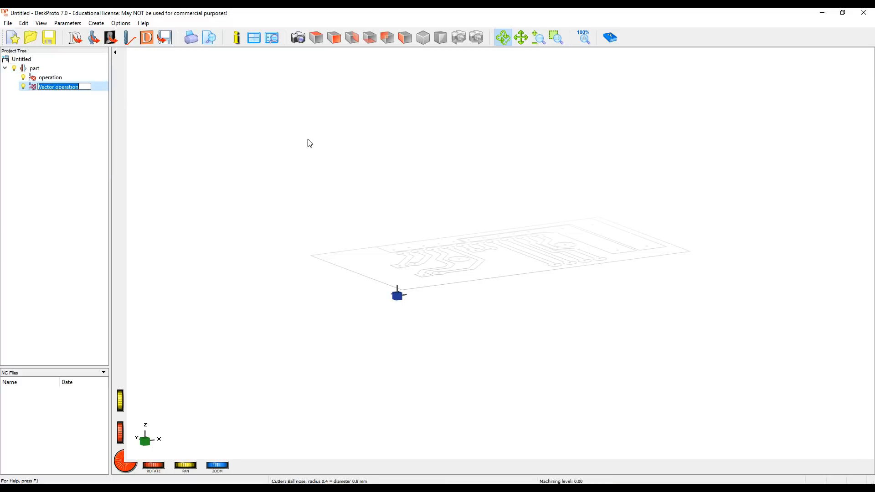
pyautogui.moveTo(106, 109)
pyautogui.write('pcb')
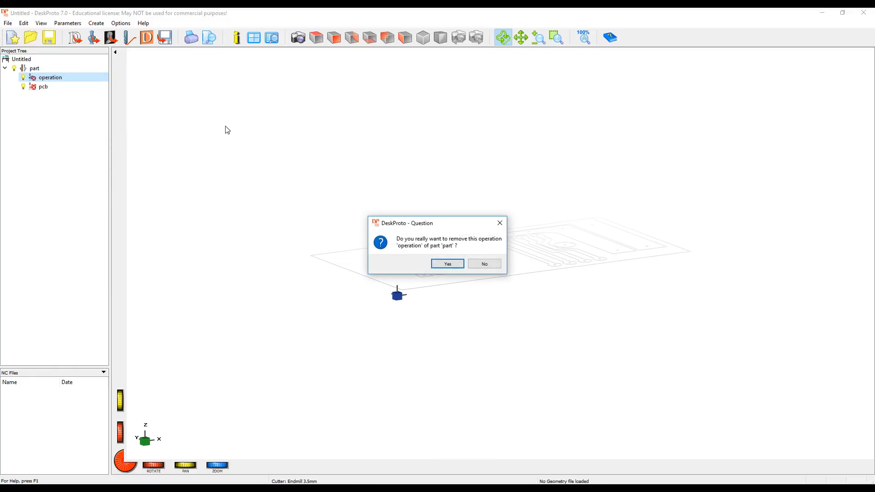
pyautogui.click(446, 263)
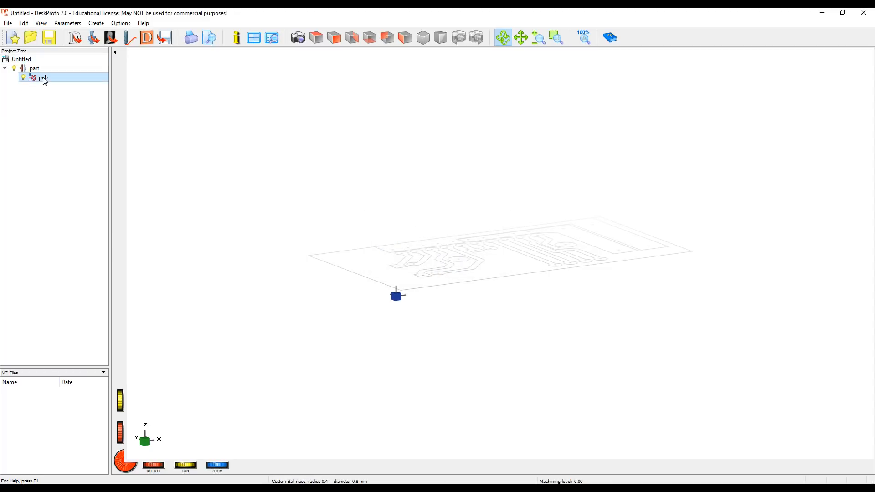
# Give the pcb operation the 30-degree conic engraving cutter at Z-value -0.1 mm.
pyautogui.doubleClick(41, 77)
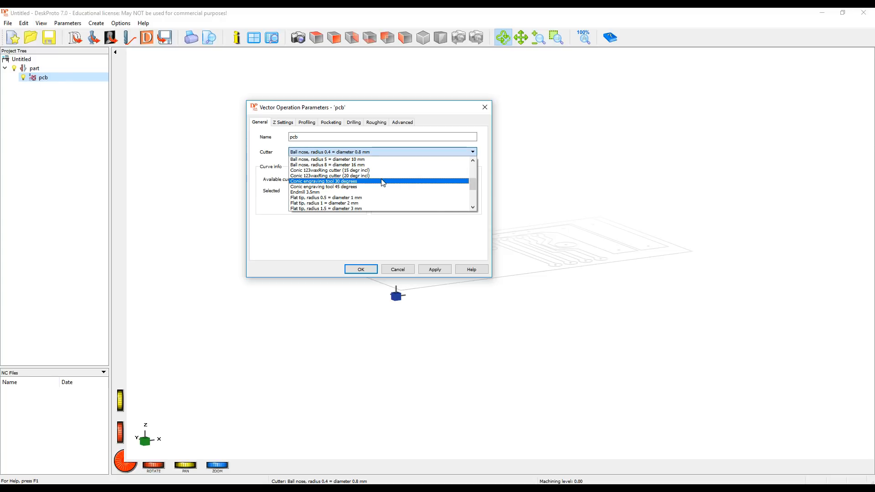
pyautogui.click(282, 122)
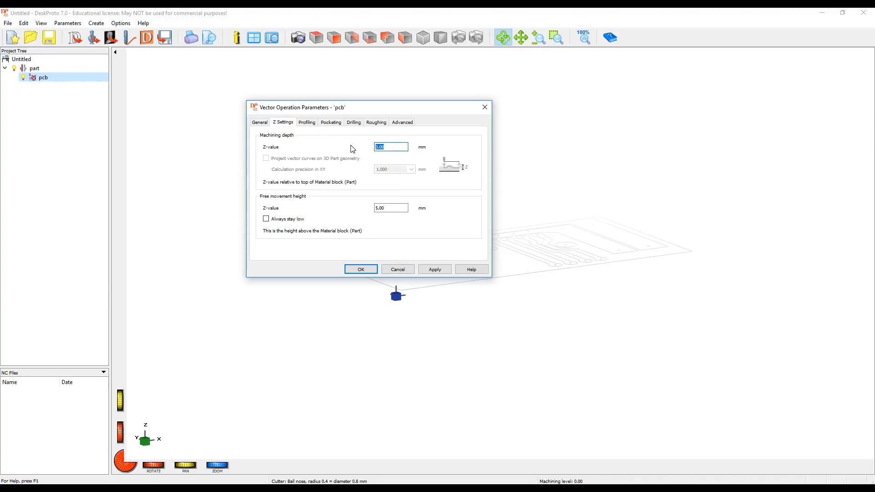
pyautogui.write('-0.1')
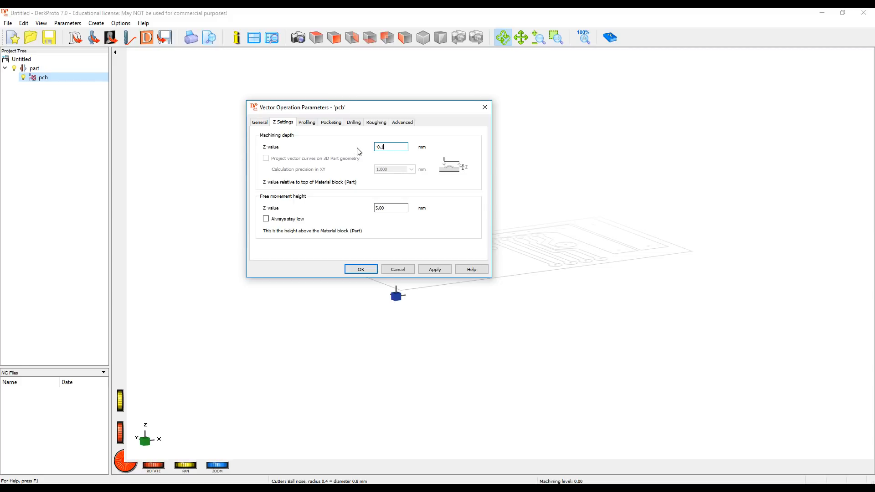
# Set profiling to engrave all vector curves on-curve and apply the settings.
pyautogui.click(307, 122)
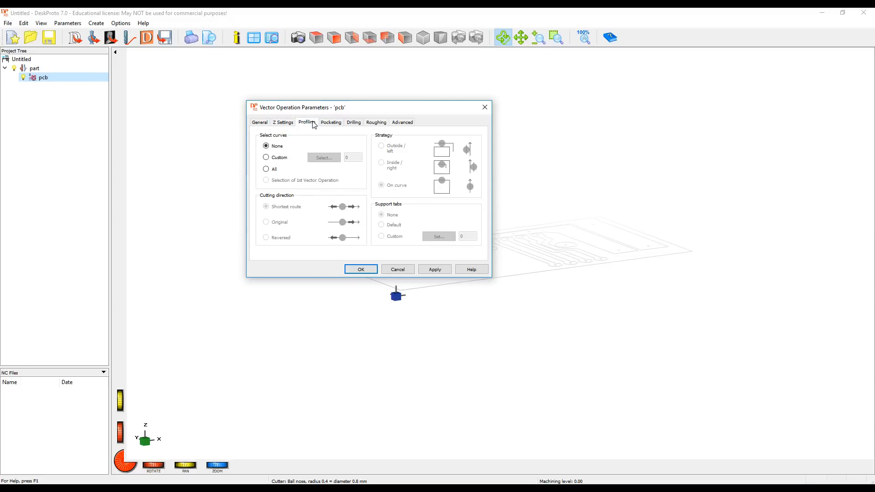
pyautogui.click(266, 168)
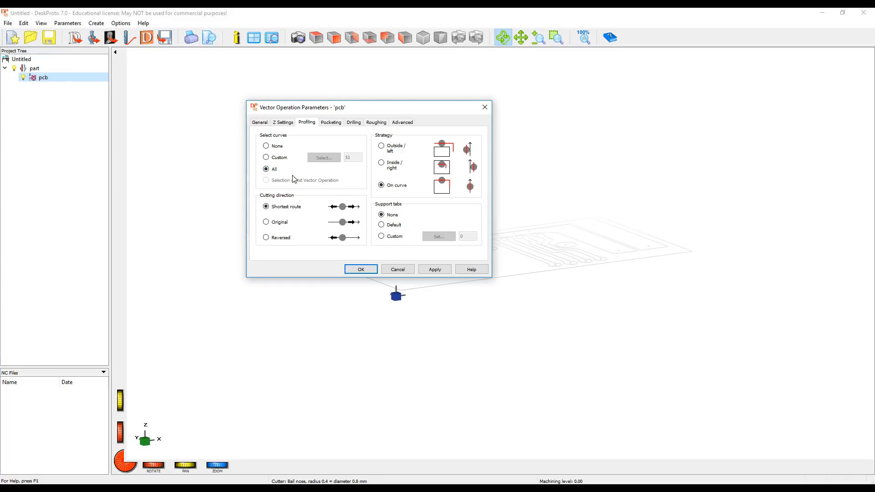
pyautogui.click(434, 269)
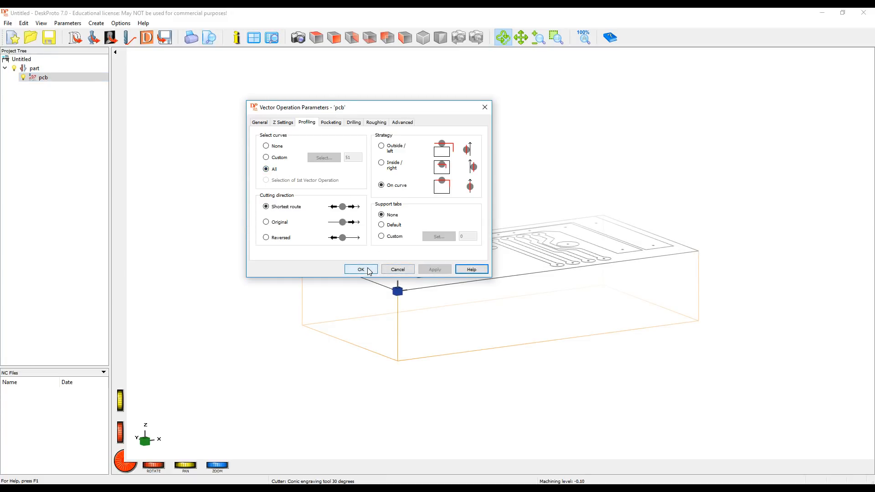
# Confirm the pcb parameters to generate the engraving toolpath and view it along the board.
pyautogui.click(360, 269)
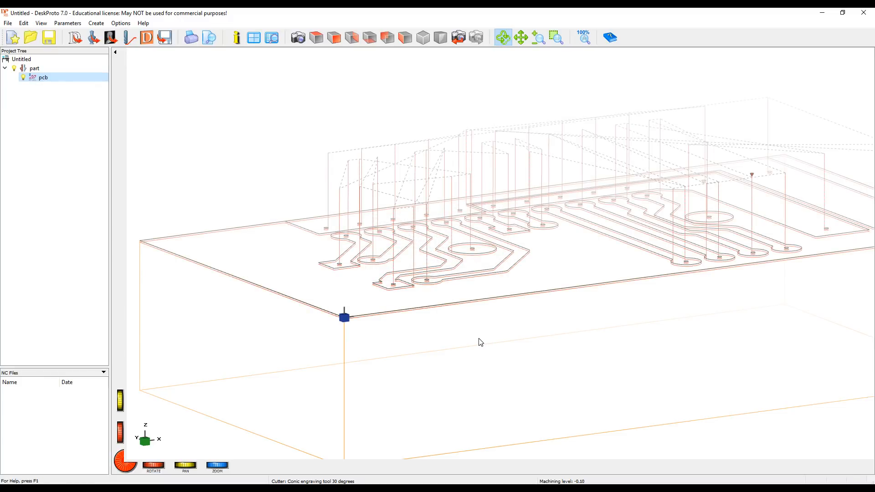
pyautogui.moveTo(481, 342); pyautogui.dragTo(426, 303)
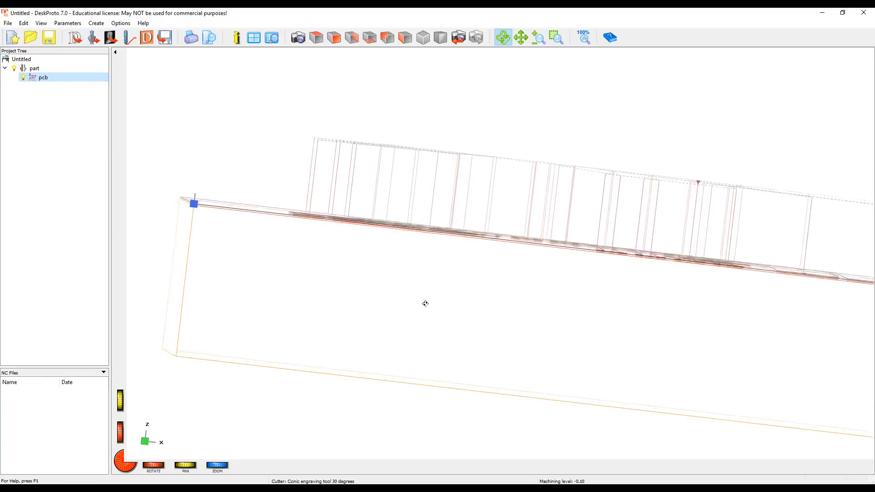